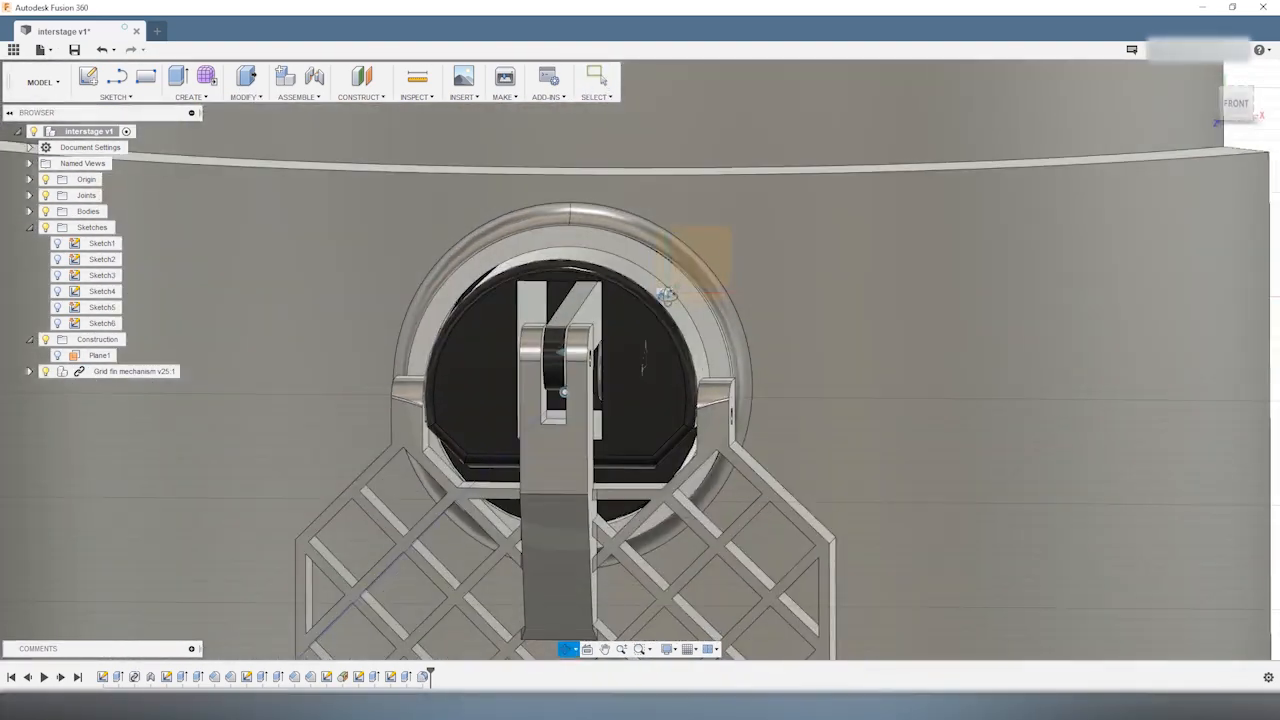
Hide the grid fin mechanism from the browser to expose the shaft-hole boss.
right_click(124, 402)
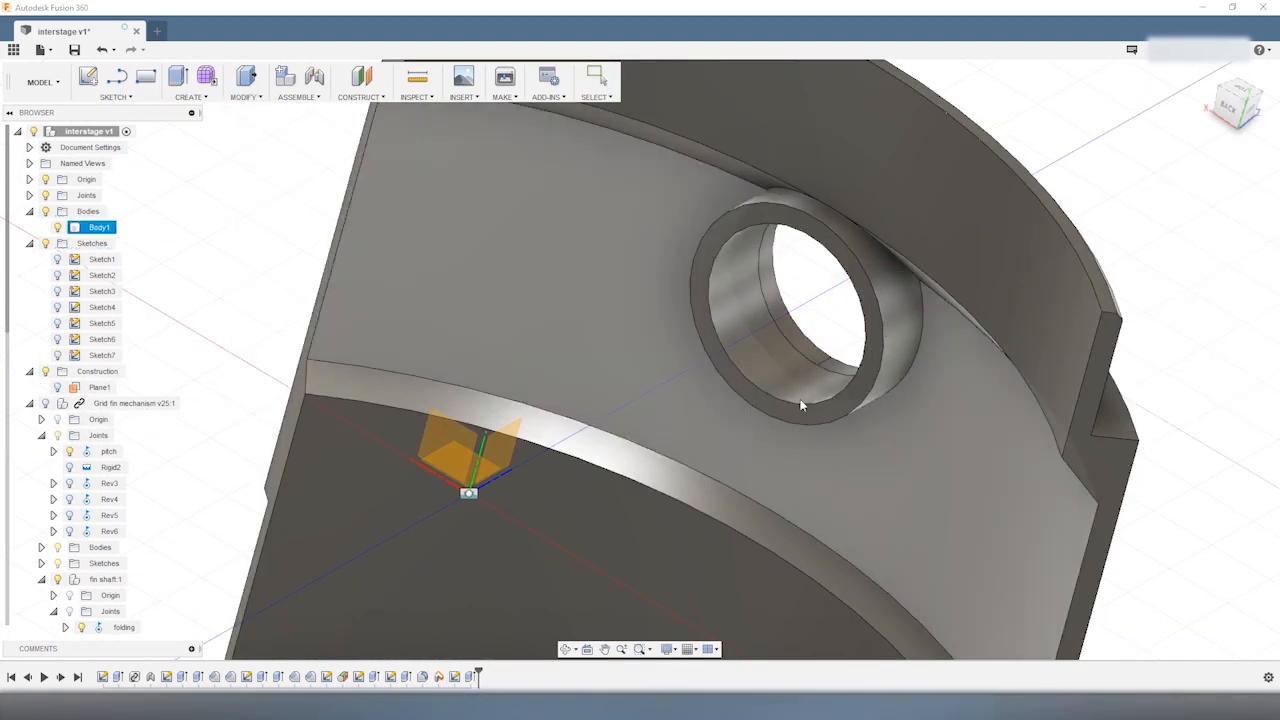
Edit the shaft-hole edge chamfer to Equal distance, 5 mm, and confirm it.
left_click(244, 84)
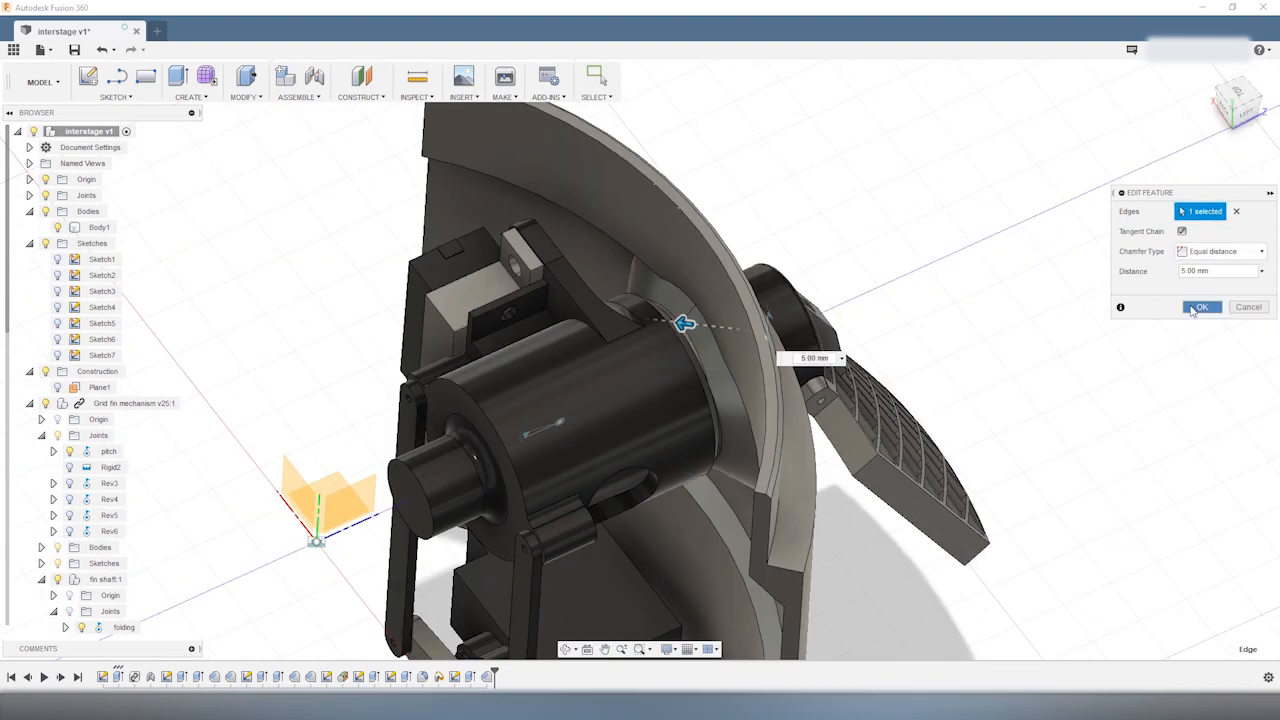
left_click(1200, 308)
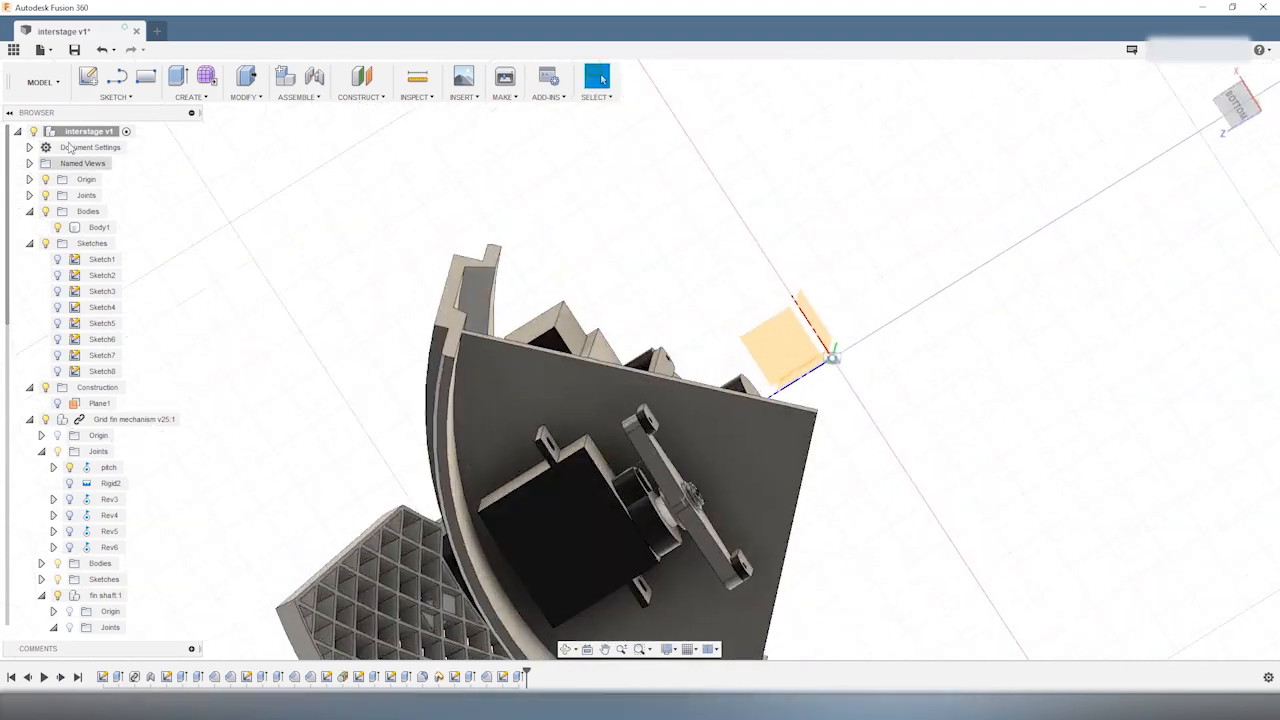
Start a sketch on the wedge plane and pick the servo mount outline to offset.
left_click(14, 48)
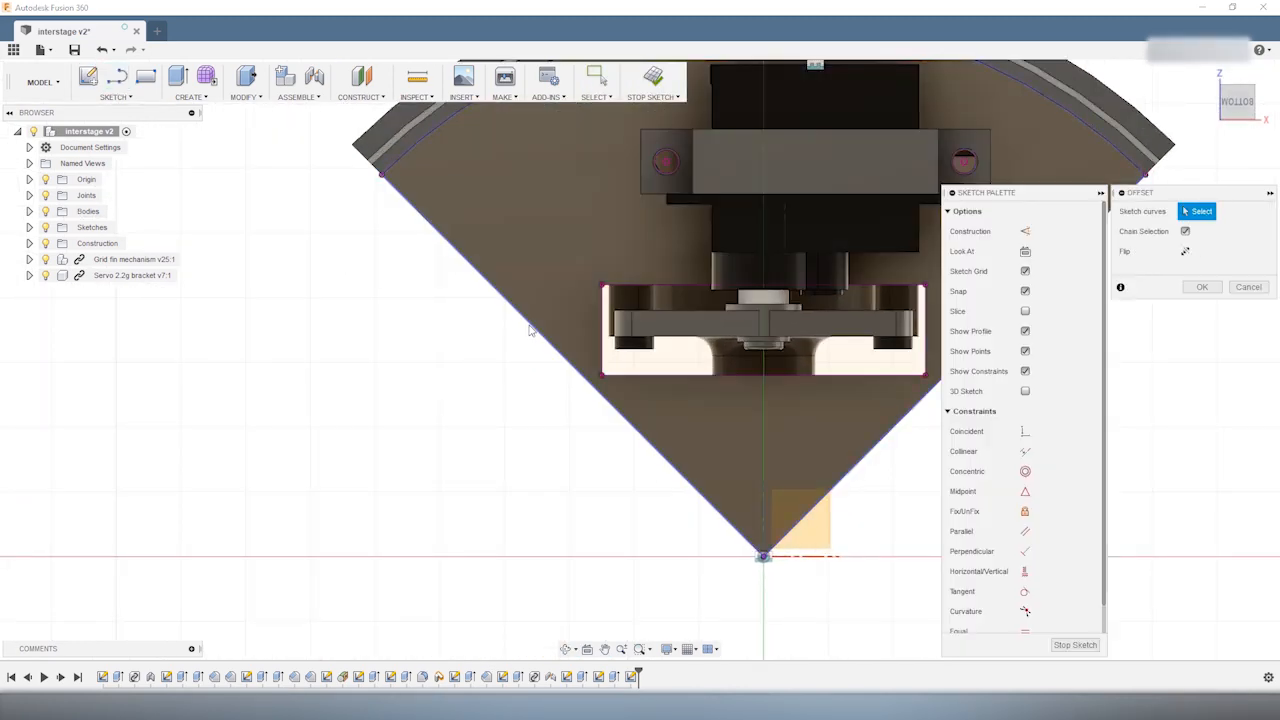
left_click(530, 330)
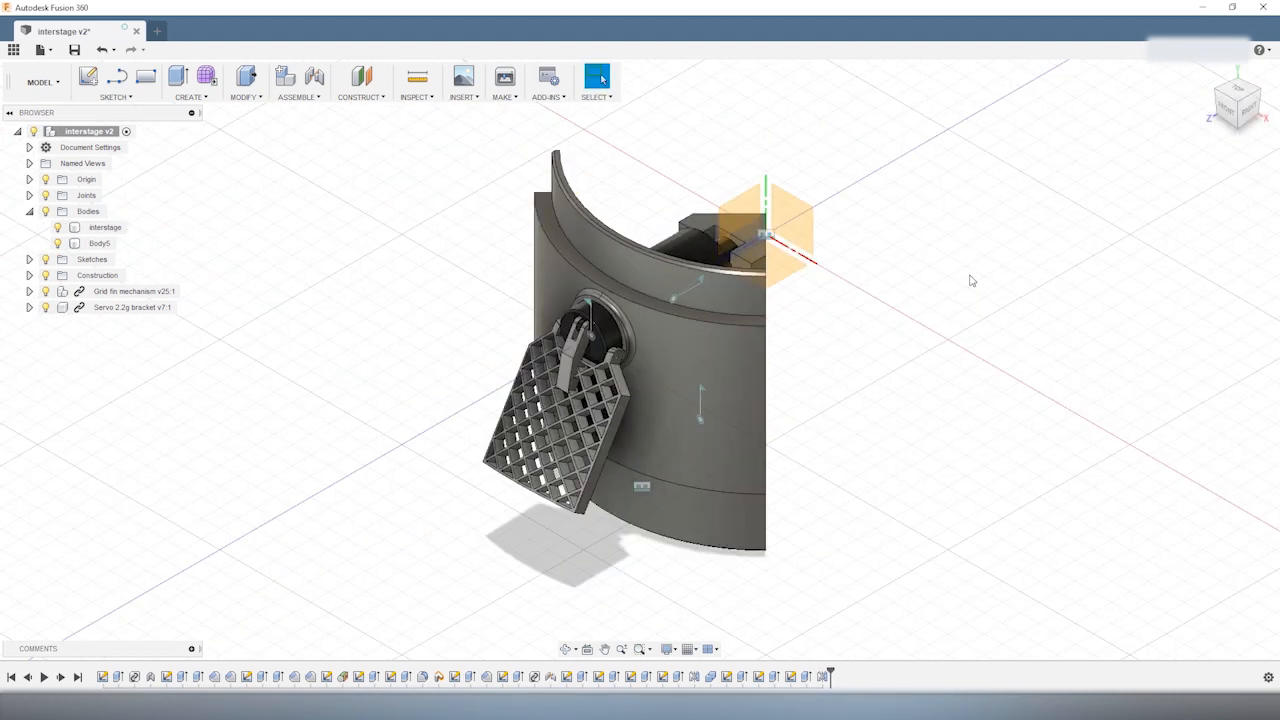
Pattern the quarter wall and grid-fin mechanism four times around the axis.
left_click(246, 82)
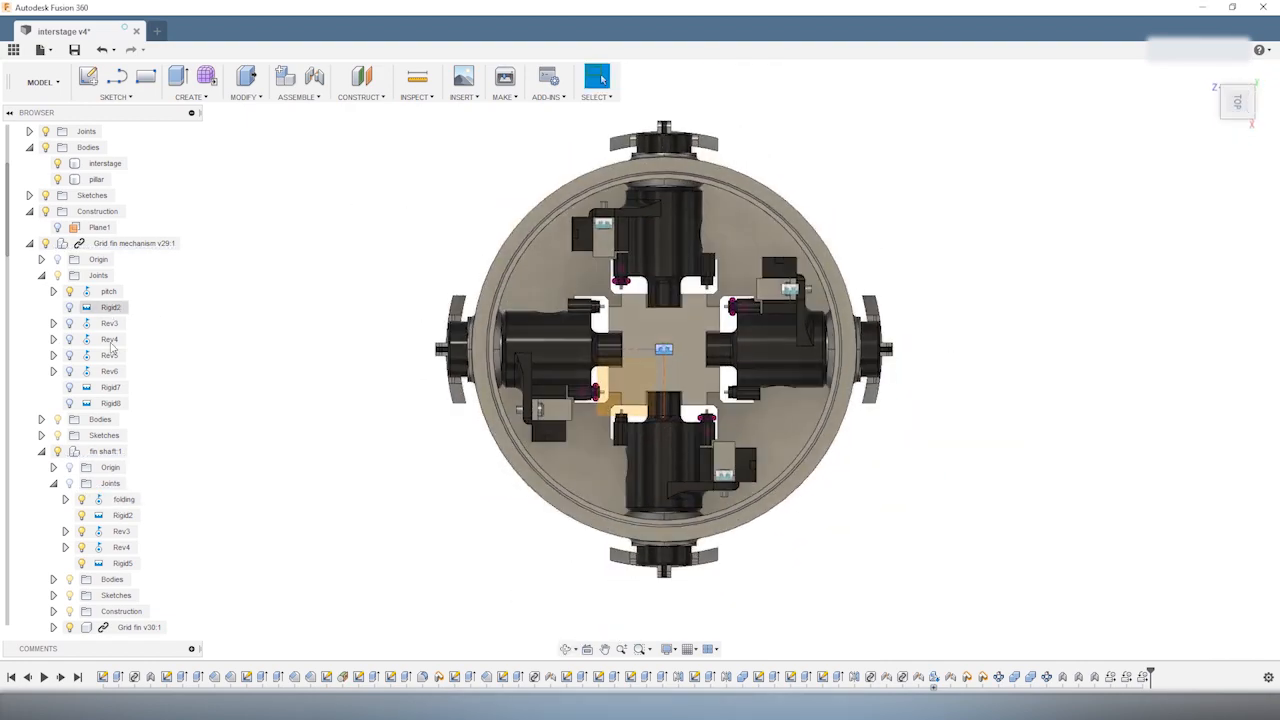
Cut the circle profile -10 mm through the floor and start a circular pattern of the hole.
left_click(124, 500)
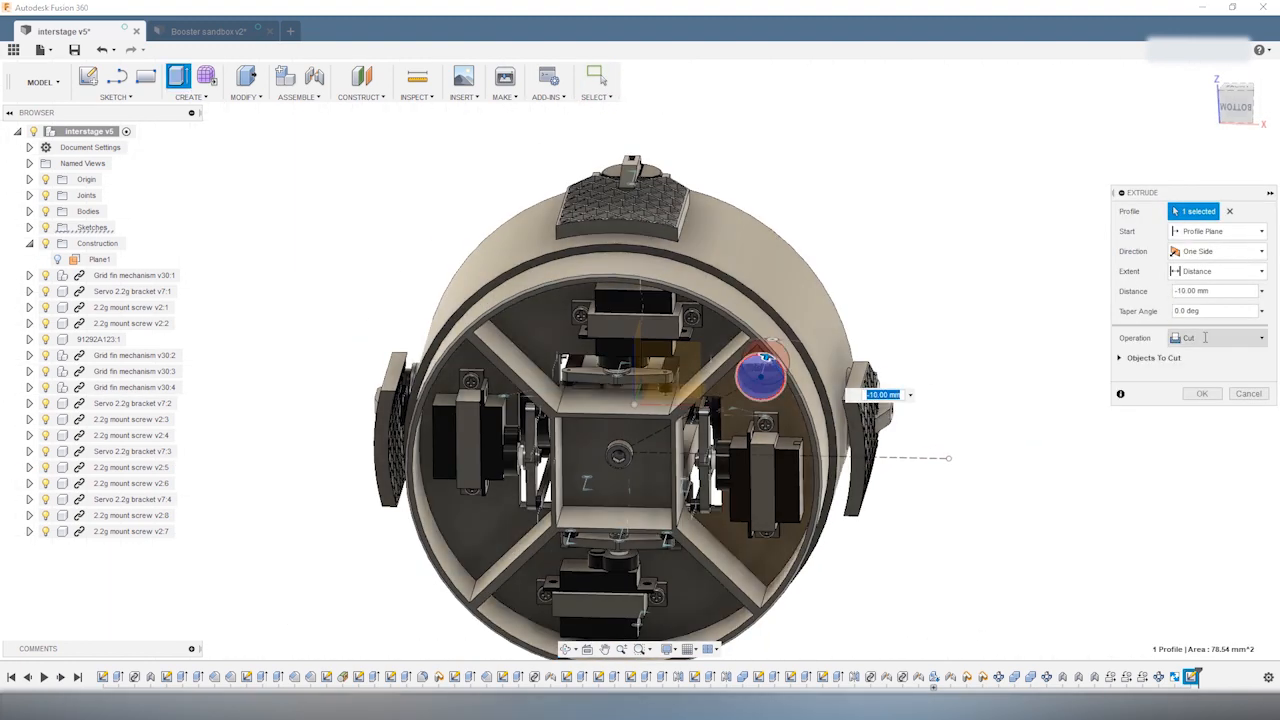
left_click(184, 84)
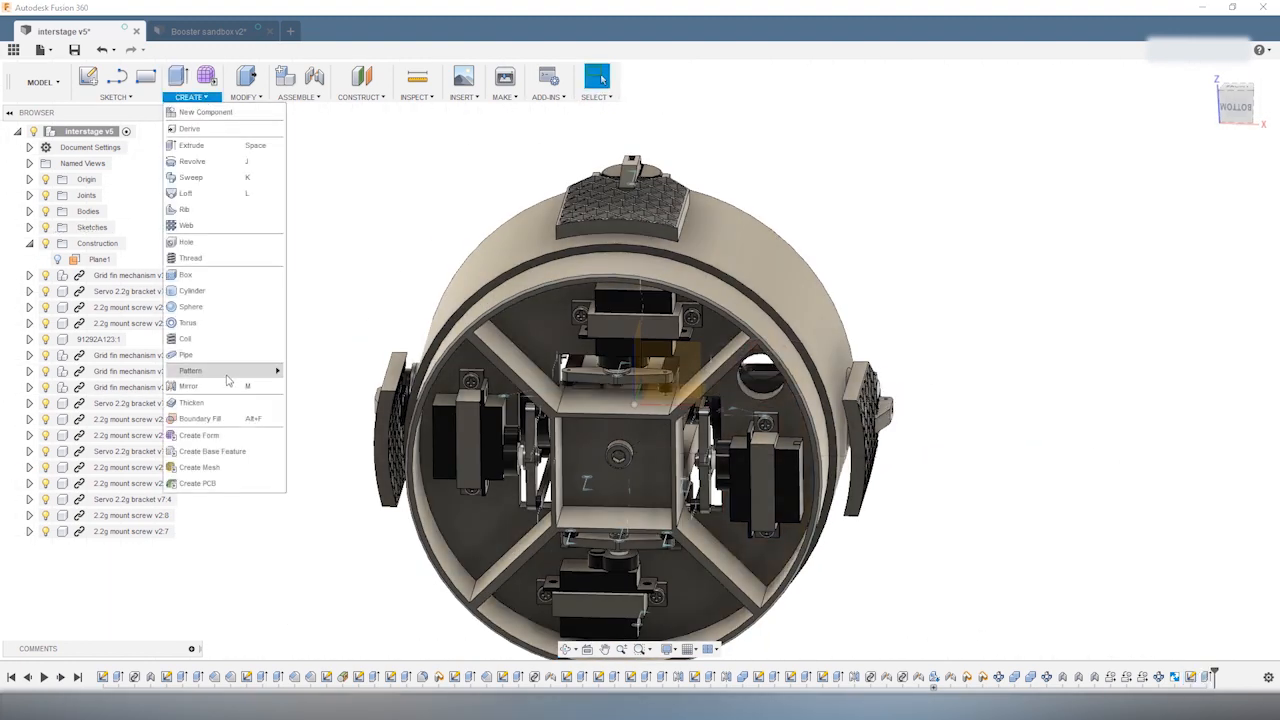
left_click(218, 370)
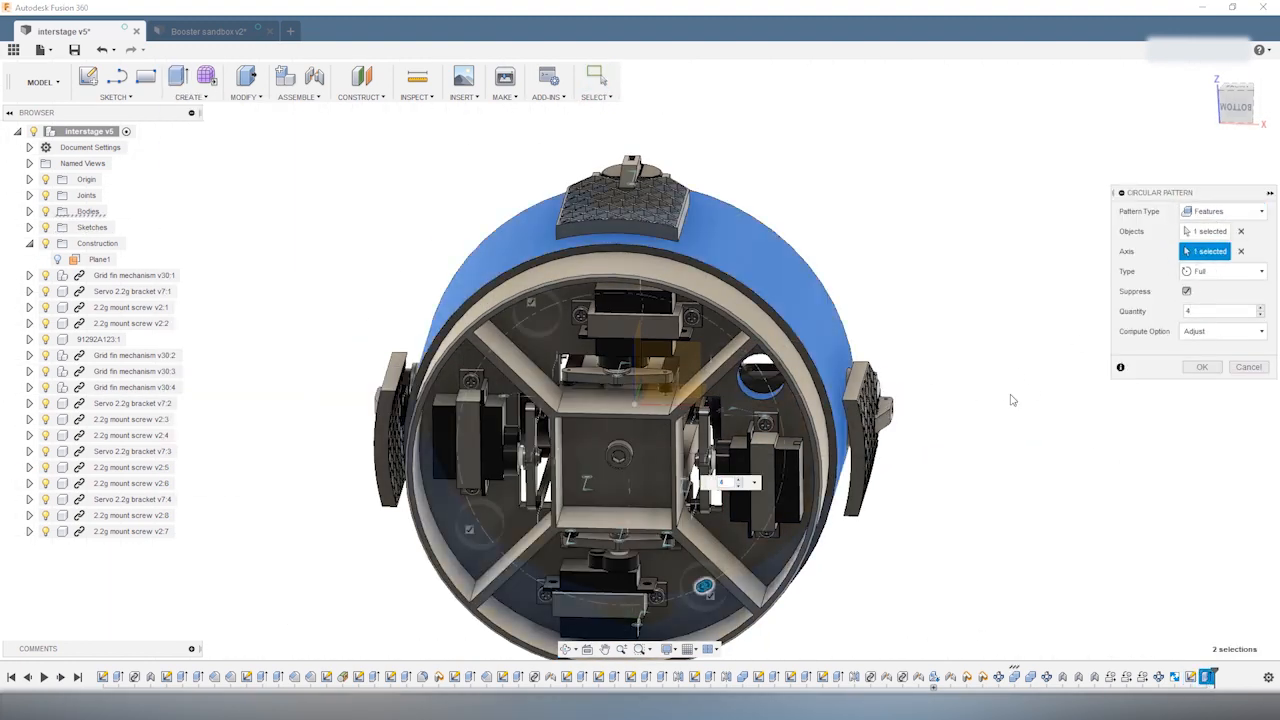